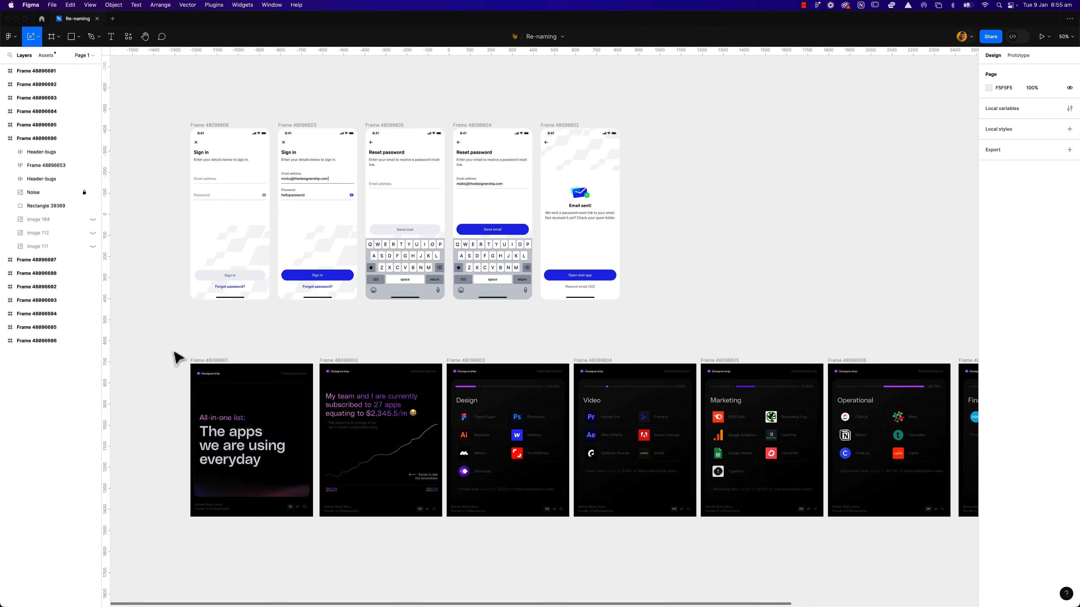
{"action": "mouse_move", "coordinate": [798, 574]}
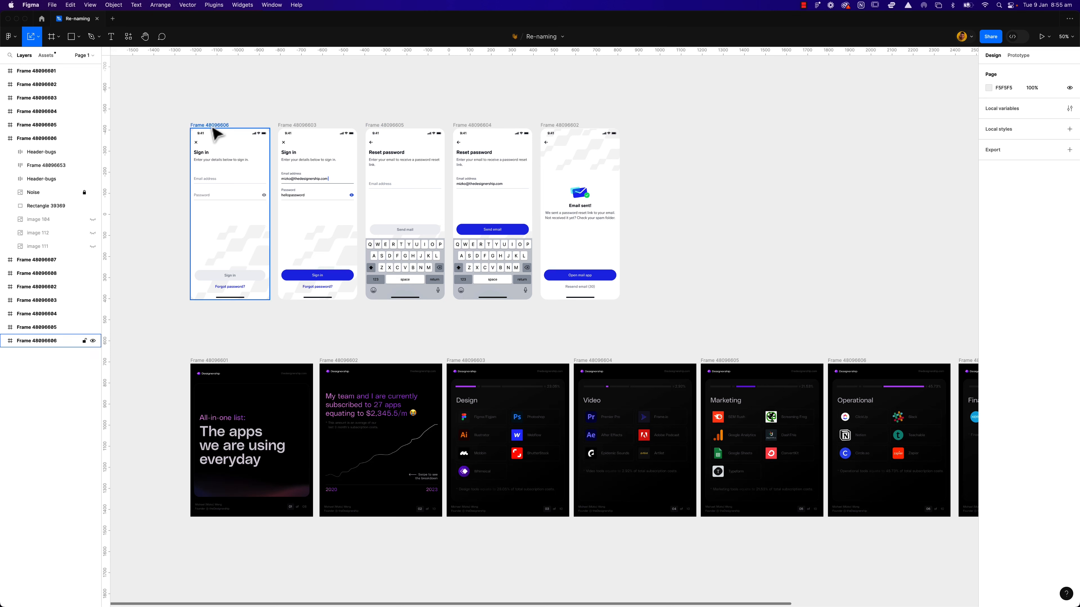
- Select the sign-in frames and batch rename them with the 'Name -' pattern
{"action": "left_click", "coordinate": [316, 207]}
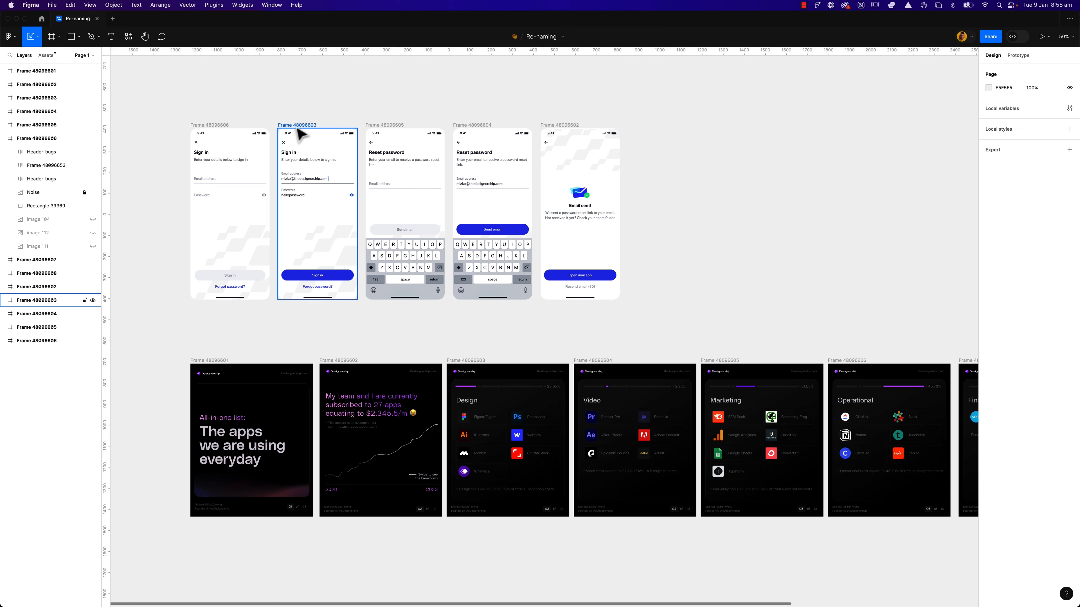
{"action": "left_click", "coordinate": [392, 133]}
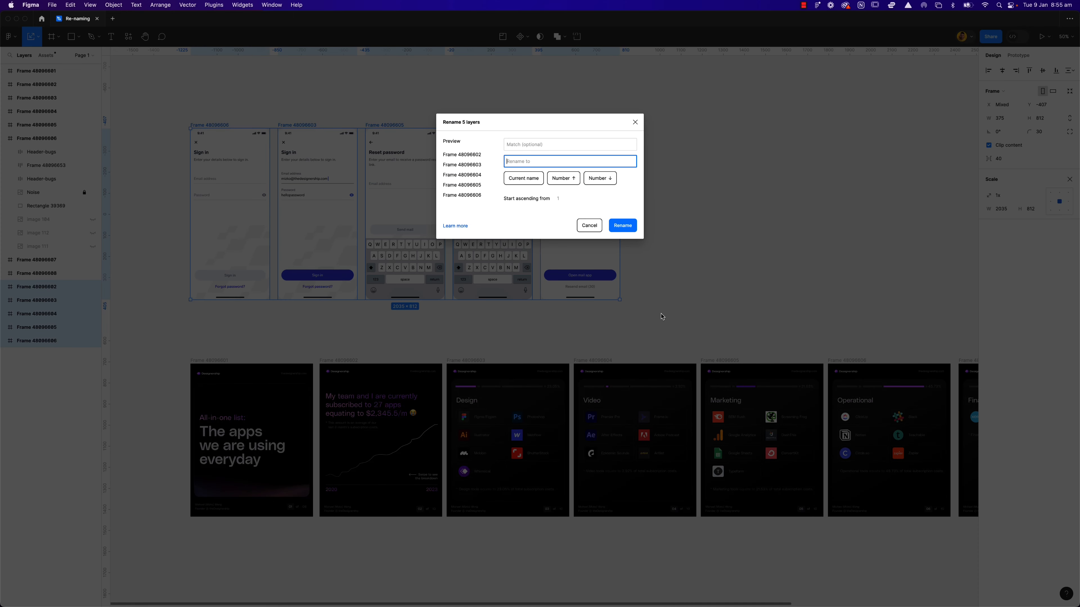
{"action": "type", "text": "Name - $nn"}
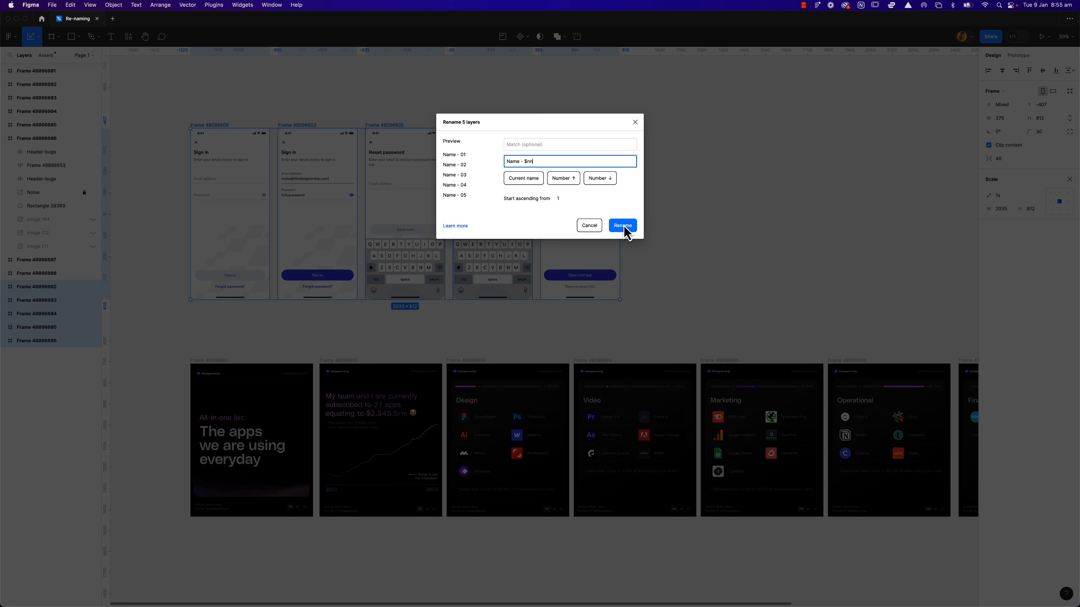
{"action": "left_click", "coordinate": [621, 225]}
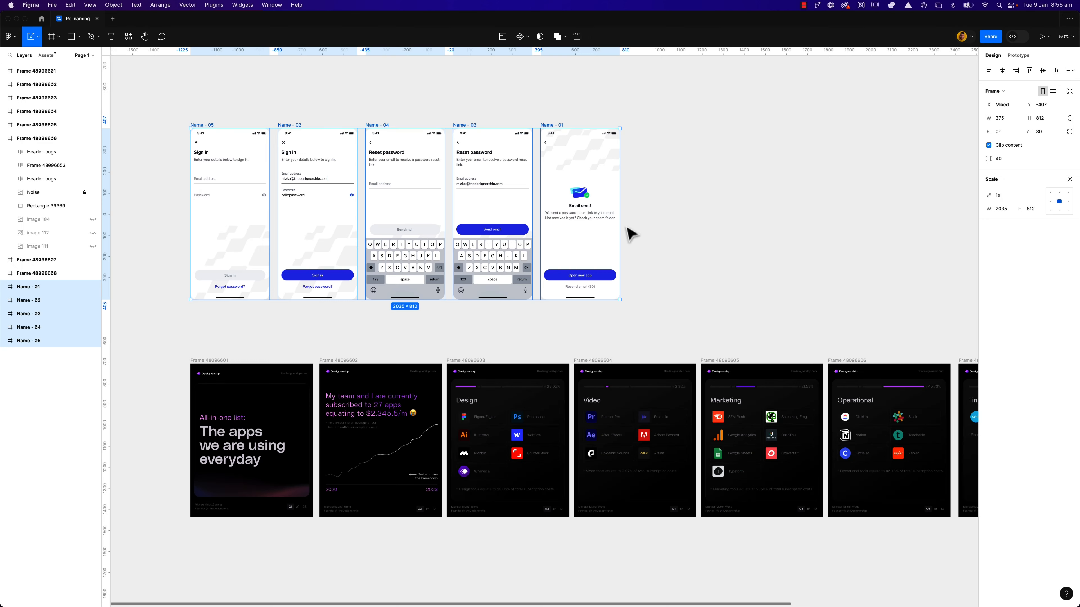
{"action": "mouse_move", "coordinate": [255, 153]}
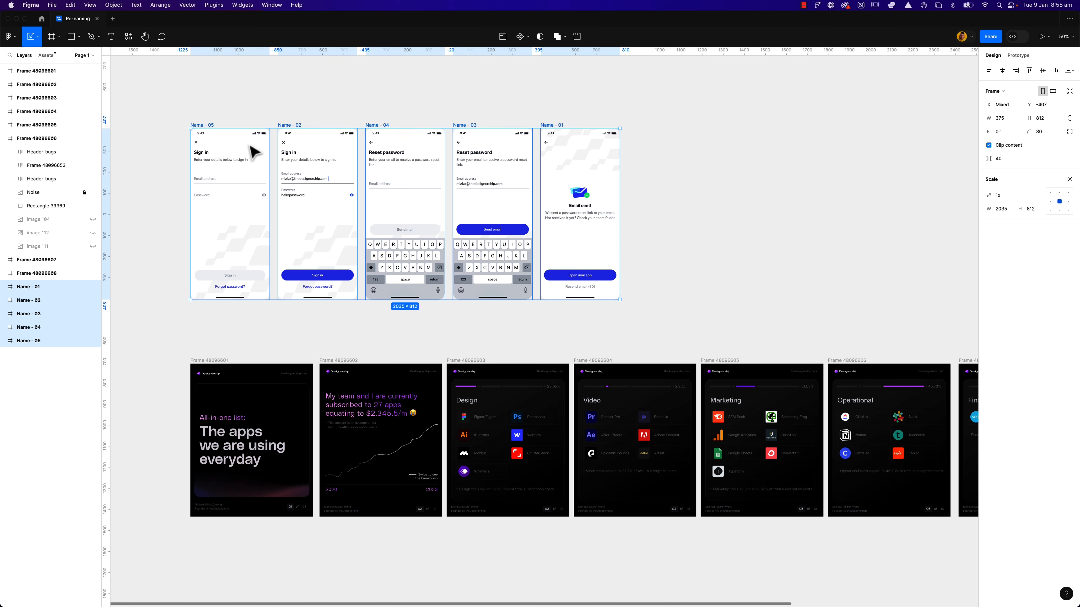
{"action": "mouse_move", "coordinate": [330, 222]}
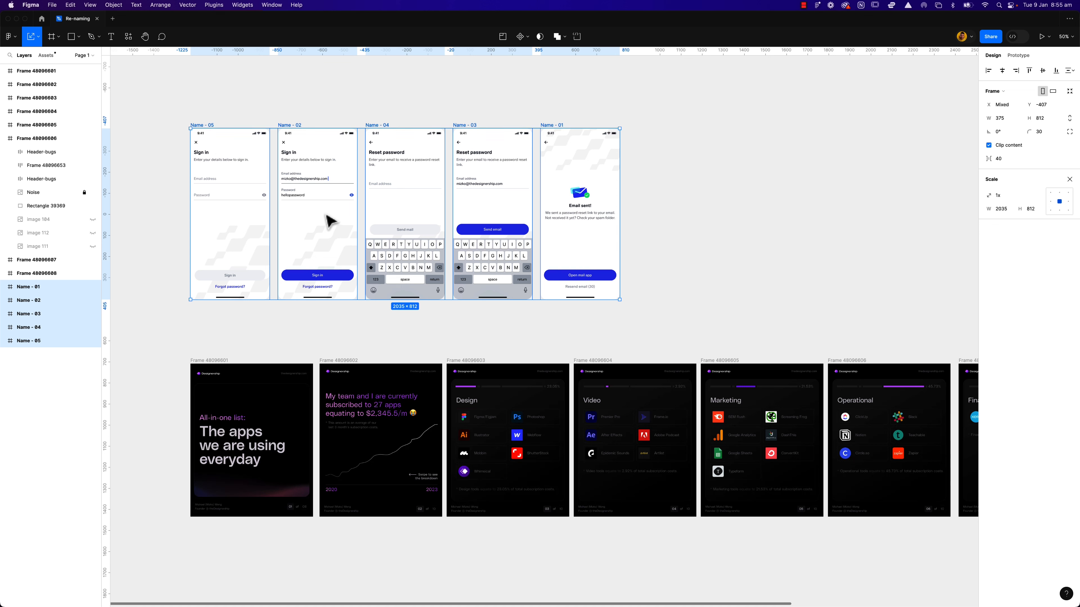
{"action": "mouse_move", "coordinate": [524, 128]}
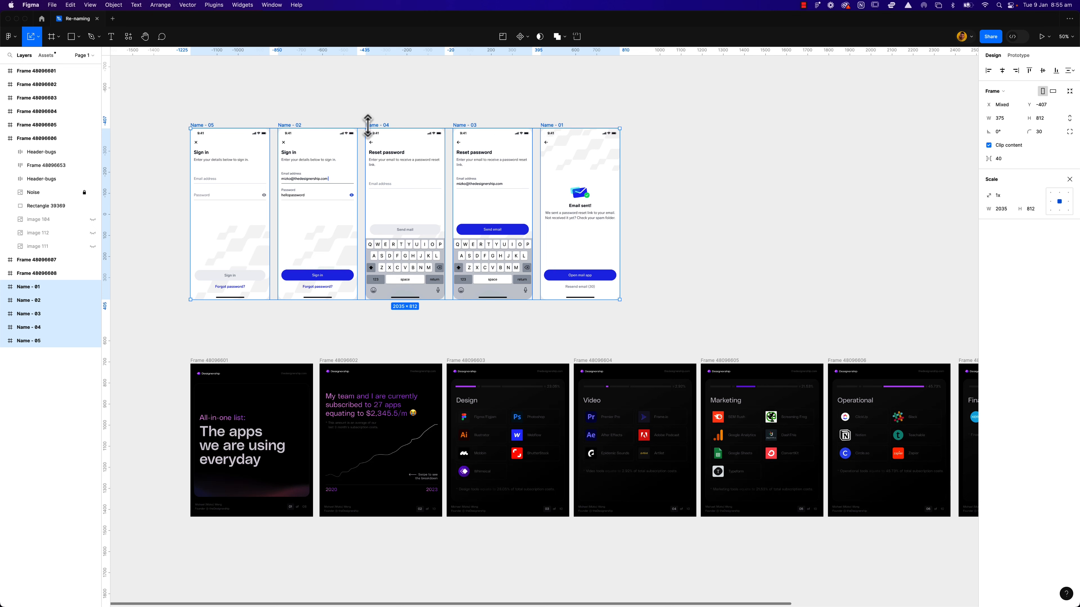
{"action": "mouse_move", "coordinate": [546, 127]}
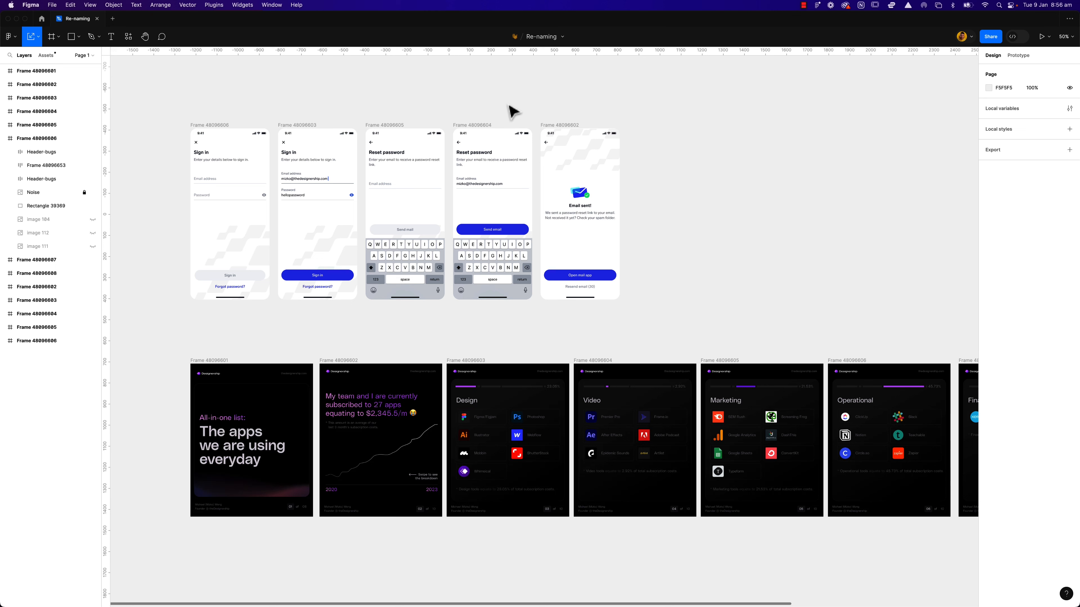
{"action": "mouse_move", "coordinate": [192, 126]}
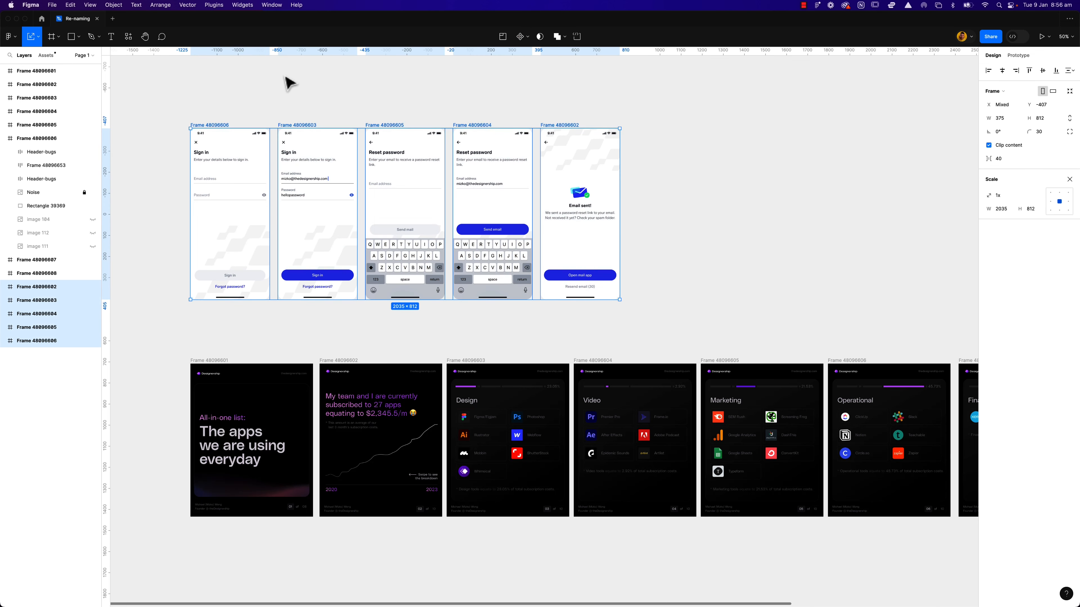
- Bring up the installed plugins list to reach the Sorter plugin
{"action": "left_click", "coordinate": [214, 6]}
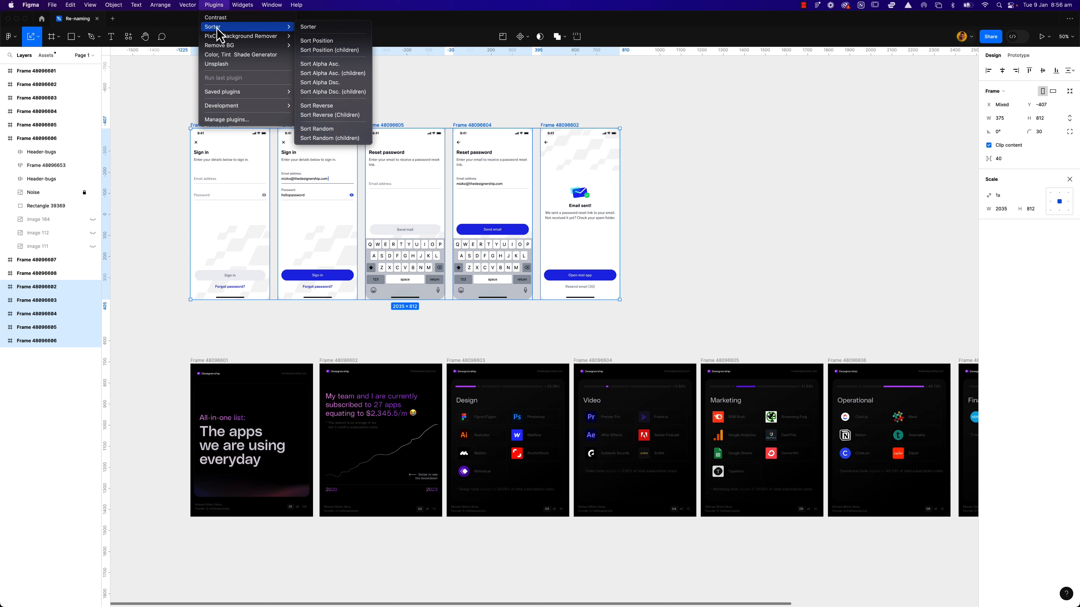
{"action": "mouse_move", "coordinate": [325, 36]}
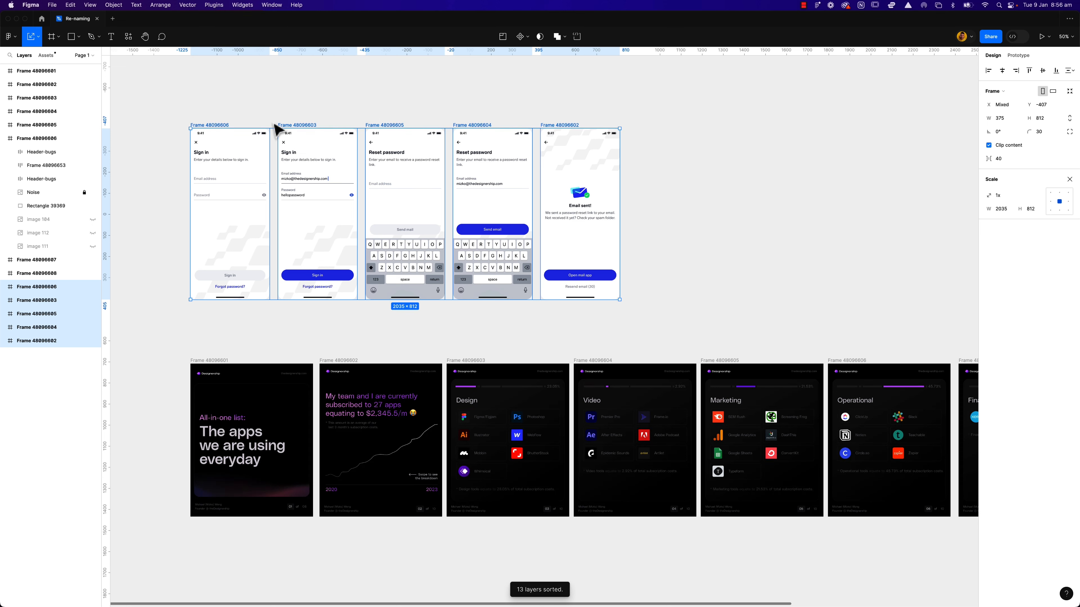
{"action": "mouse_move", "coordinate": [334, 138]}
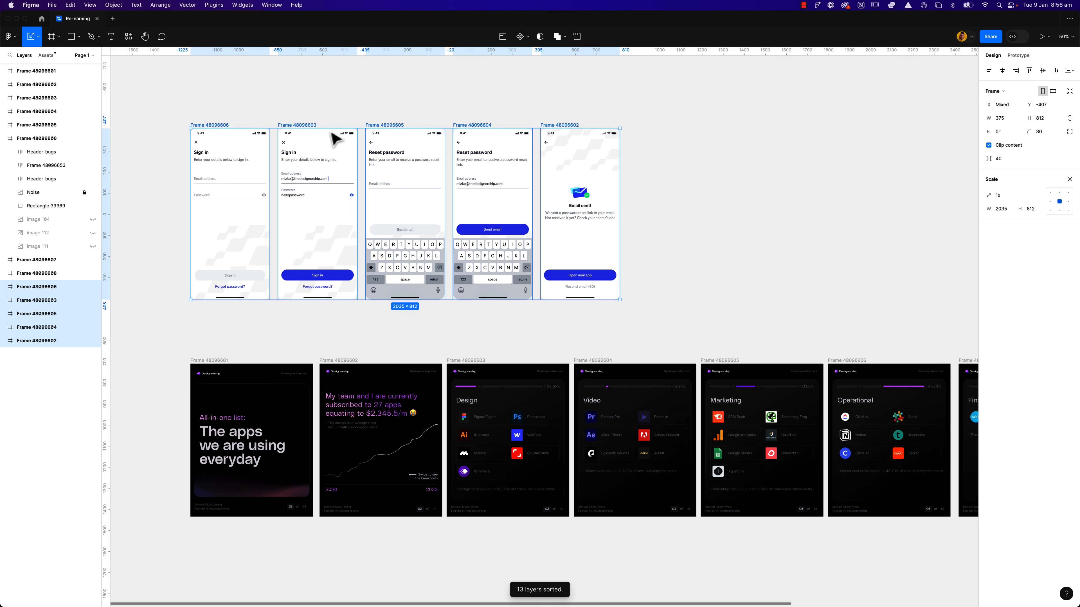
{"action": "mouse_move", "coordinate": [347, 129]}
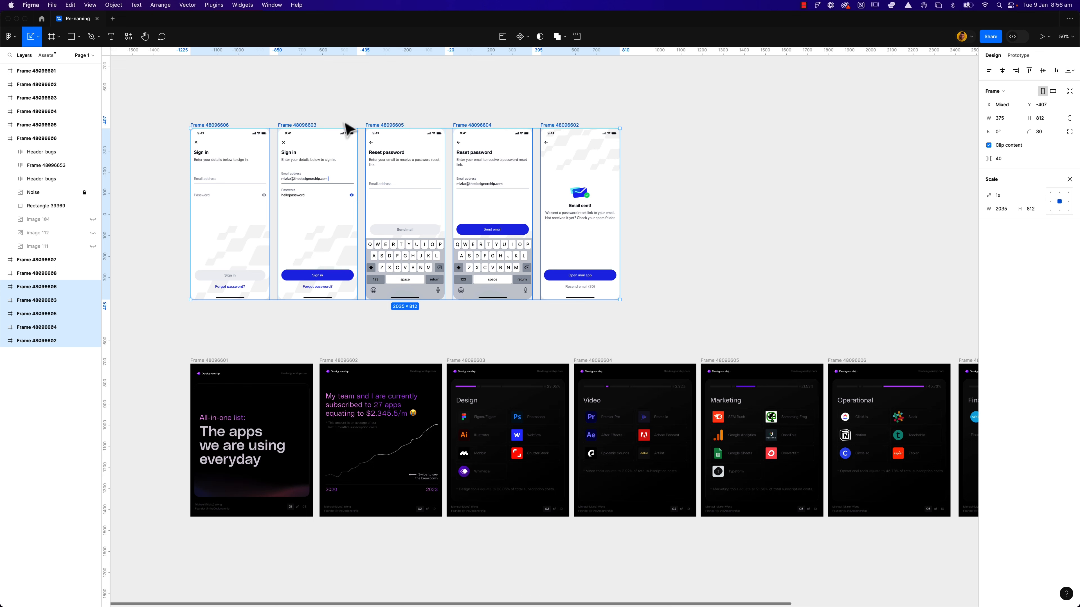
{"action": "mouse_move", "coordinate": [237, 129]}
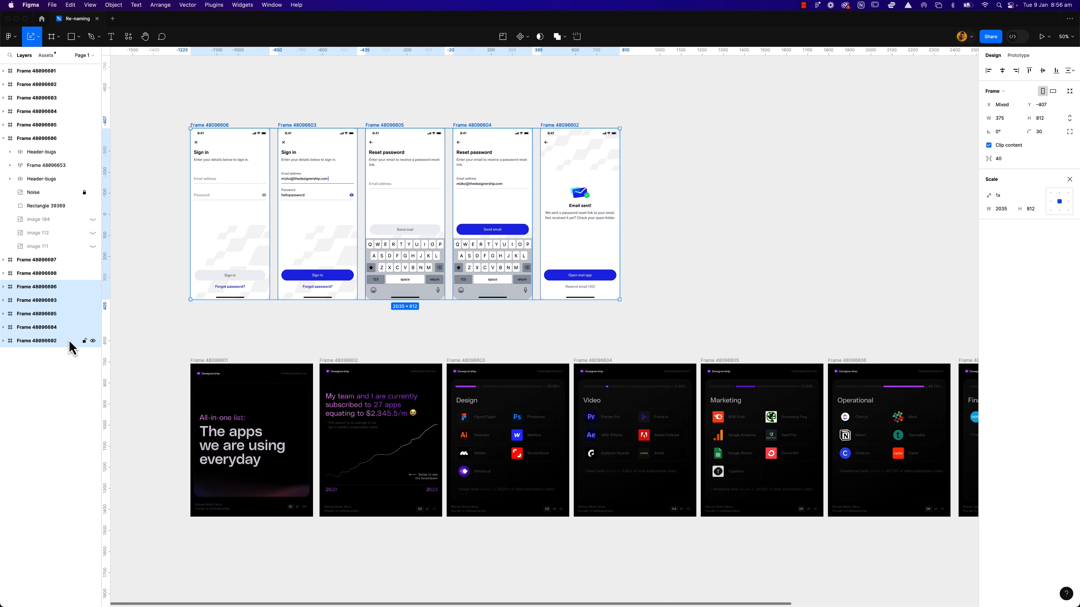
{"action": "mouse_move", "coordinate": [153, 323]}
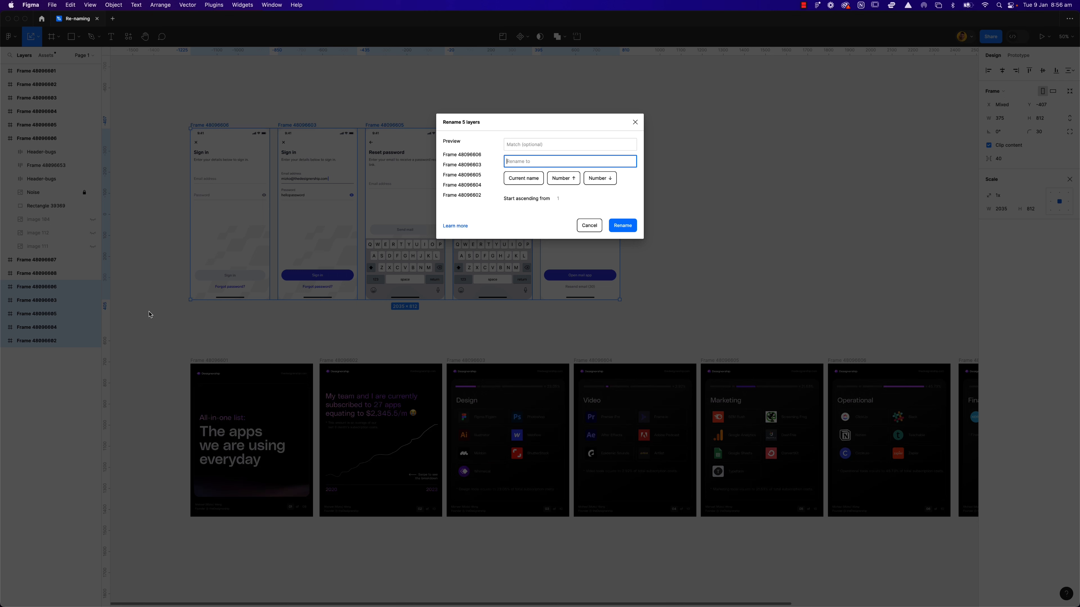
- Rename the five frames 'Sign Up Flow - ' with ascending numbers 01 through 05
{"action": "type", "text": "Sign Up Flow -"}
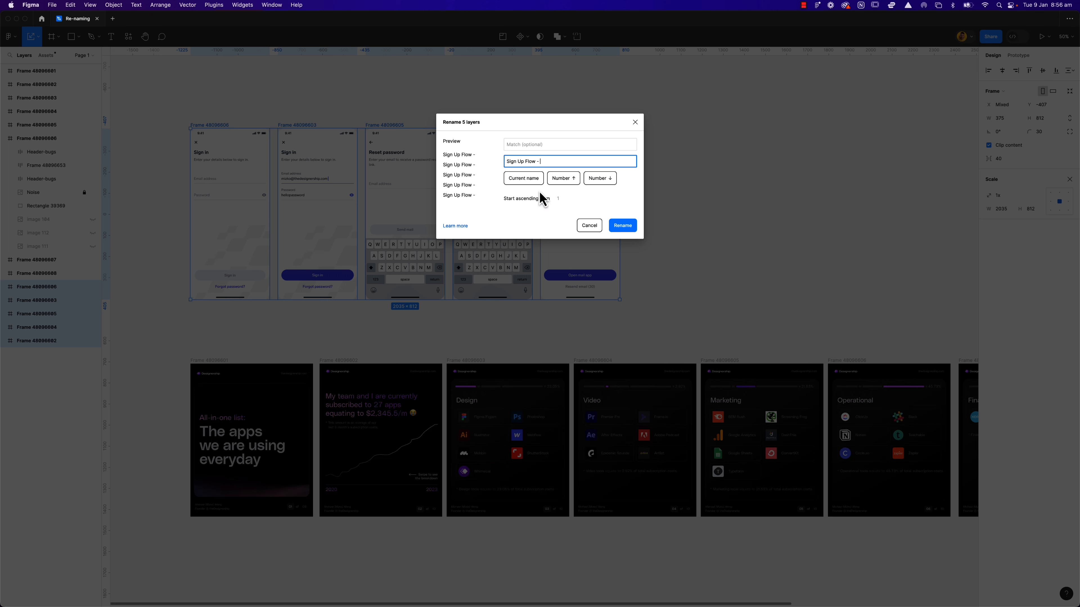
{"action": "left_click", "coordinate": [599, 178]}
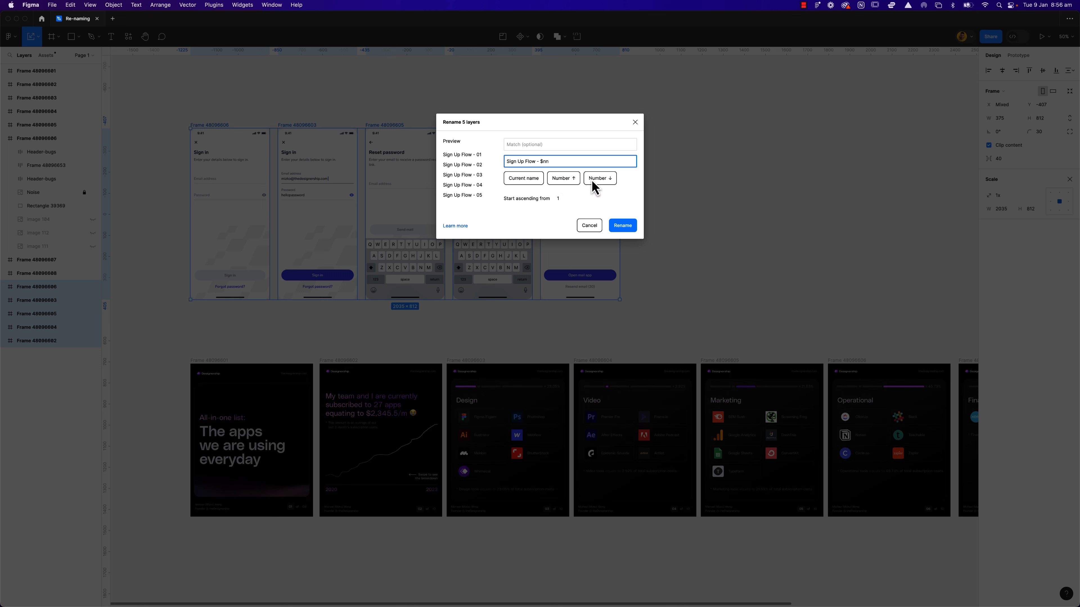
{"action": "mouse_move", "coordinate": [601, 187]}
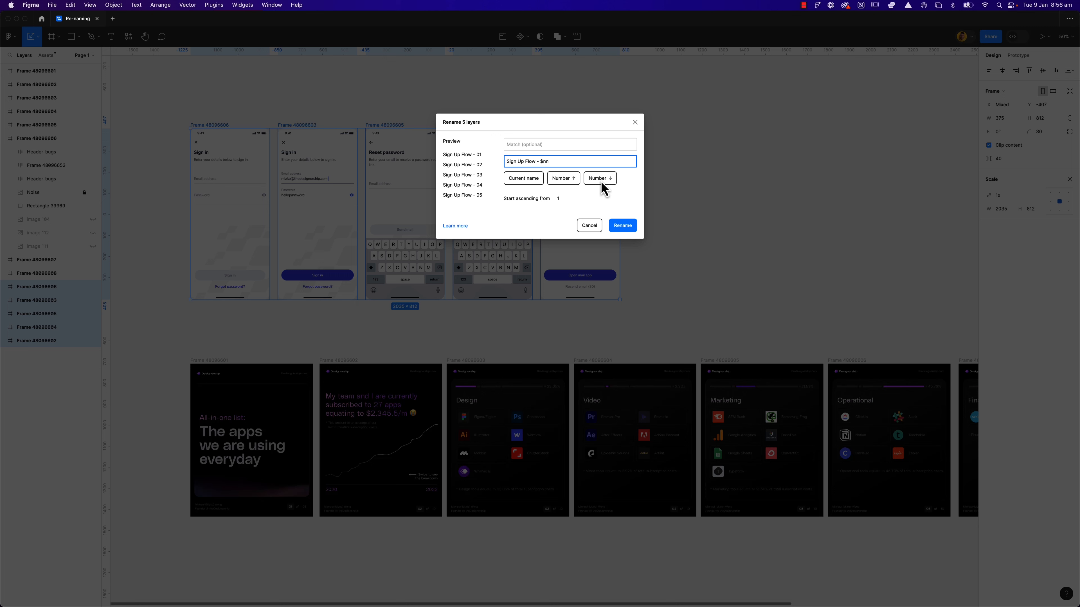
{"action": "mouse_move", "coordinate": [580, 193]}
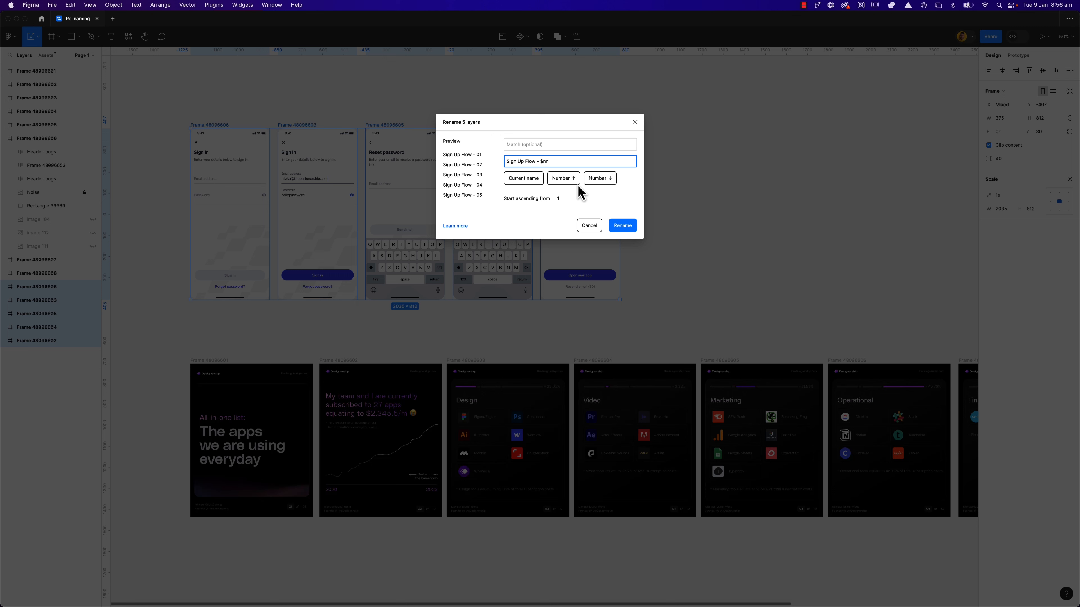
{"action": "left_click", "coordinate": [621, 225]}
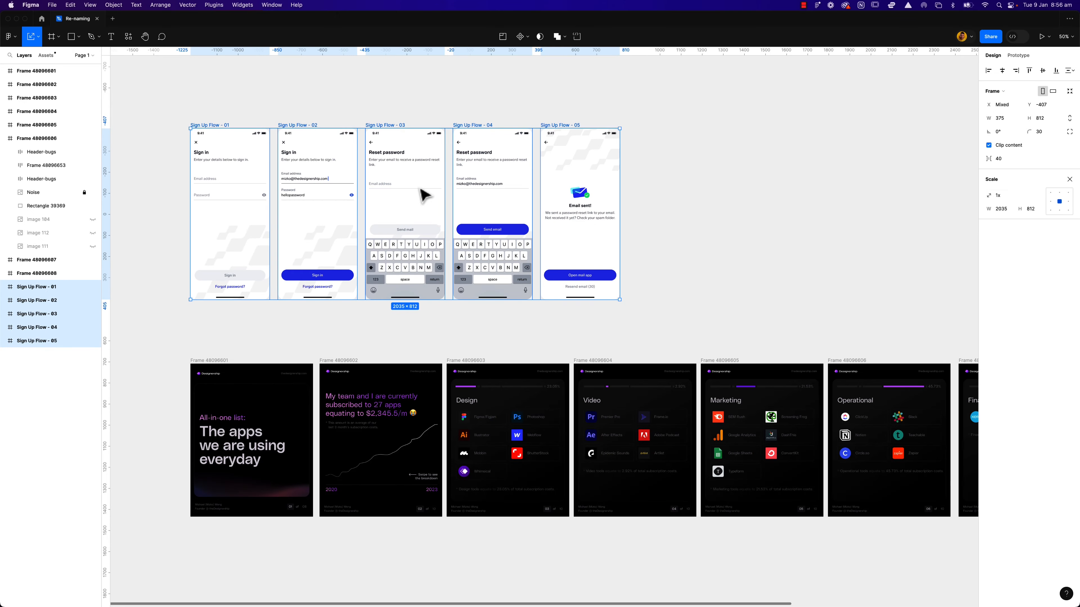
{"action": "mouse_move", "coordinate": [217, 123]}
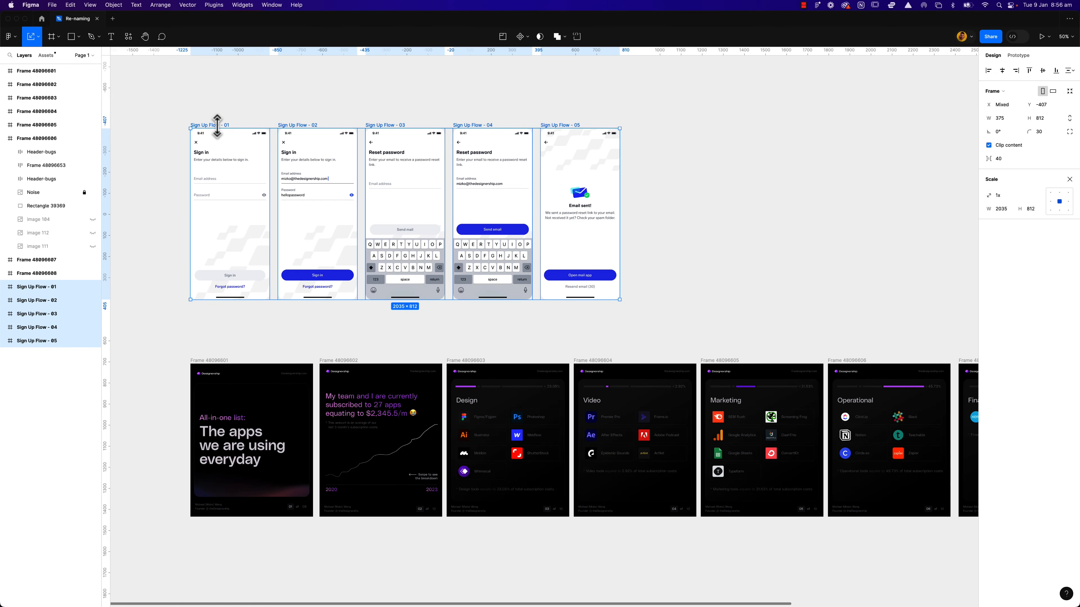
{"action": "mouse_move", "coordinate": [403, 132]}
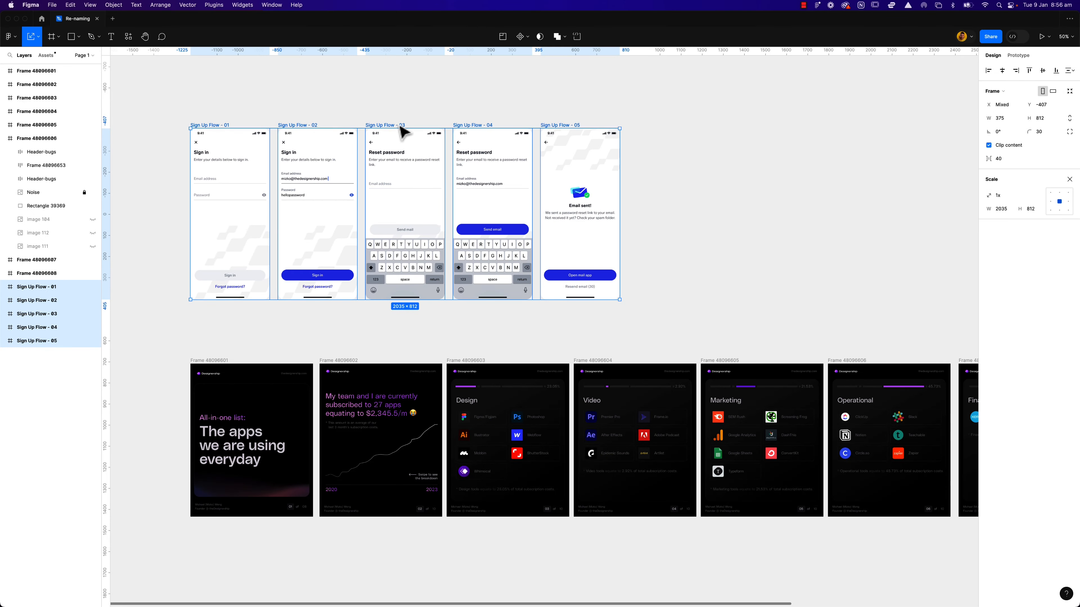
- Reselect the five Sign Up Flow frames and bring up the Sorter plugin options
{"action": "left_click", "coordinate": [170, 301]}
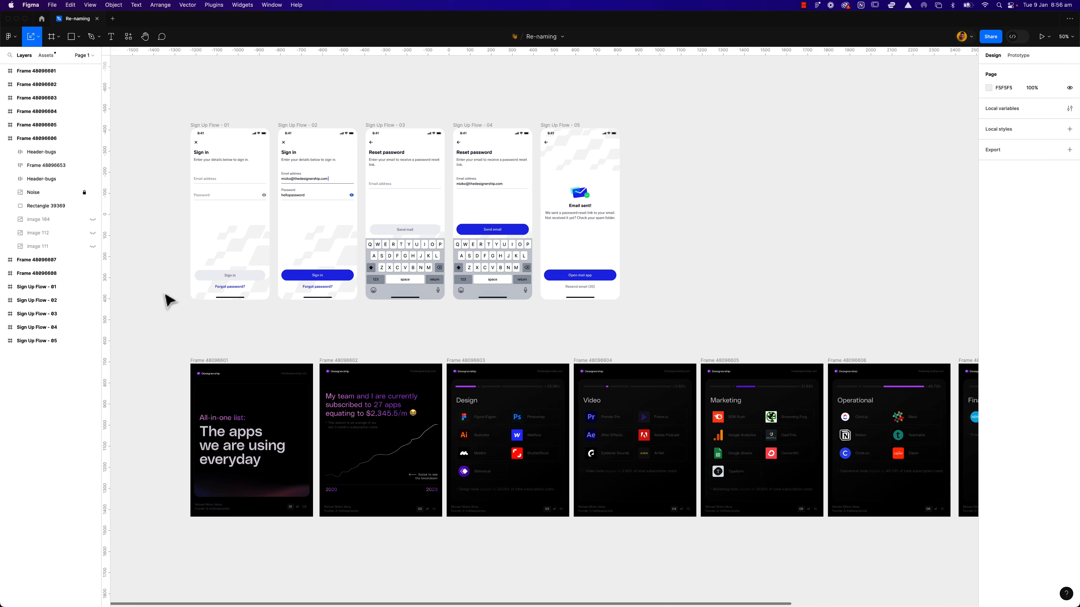
{"action": "mouse_move", "coordinate": [161, 295]}
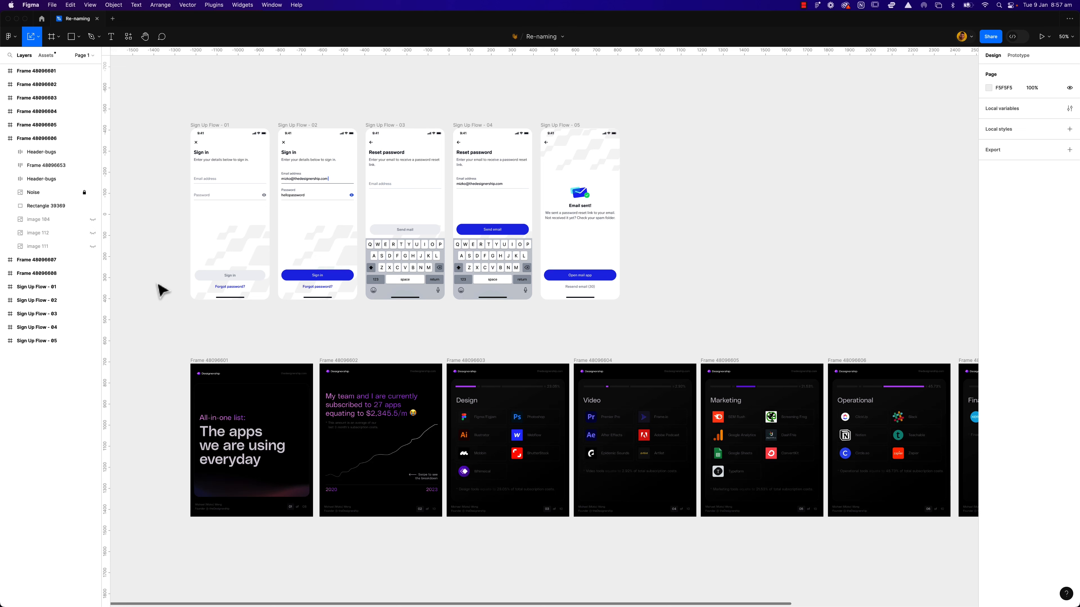
{"action": "left_click", "coordinate": [196, 142]}
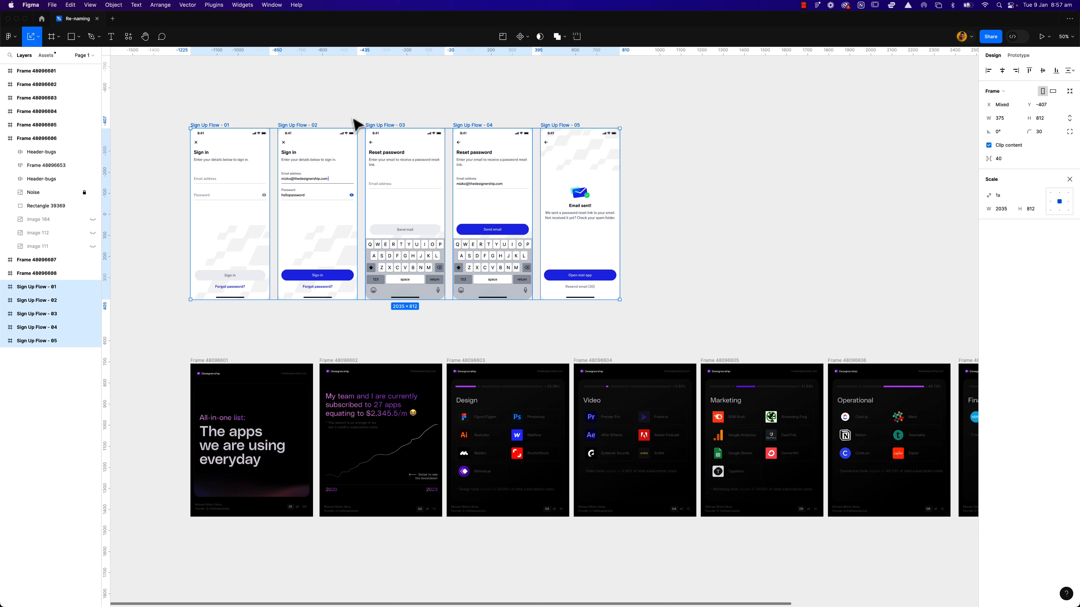
{"action": "left_click", "coordinate": [215, 5]}
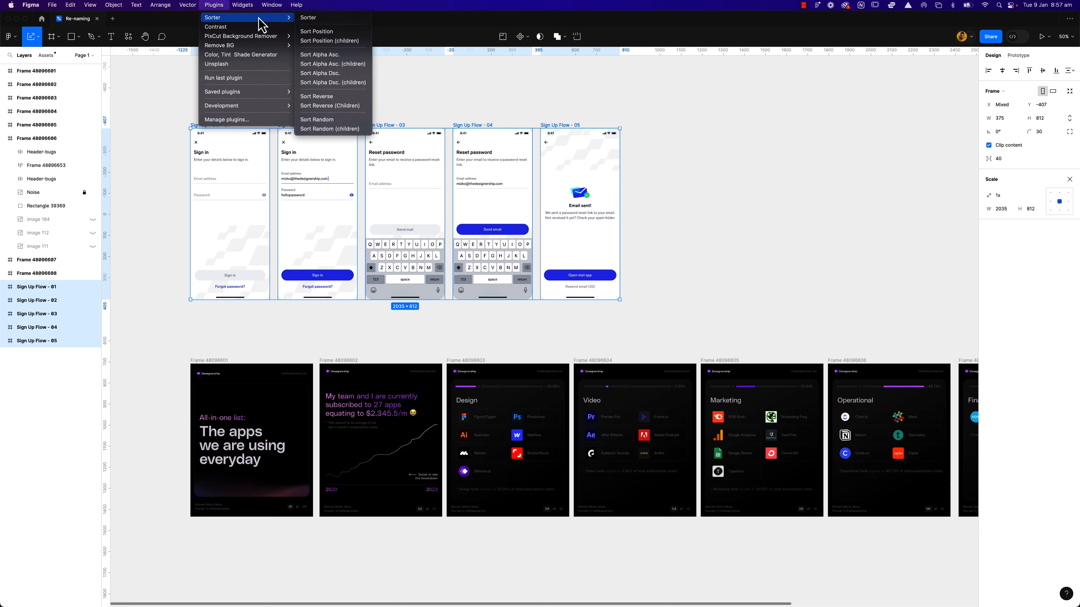
{"action": "mouse_move", "coordinate": [34, 304]}
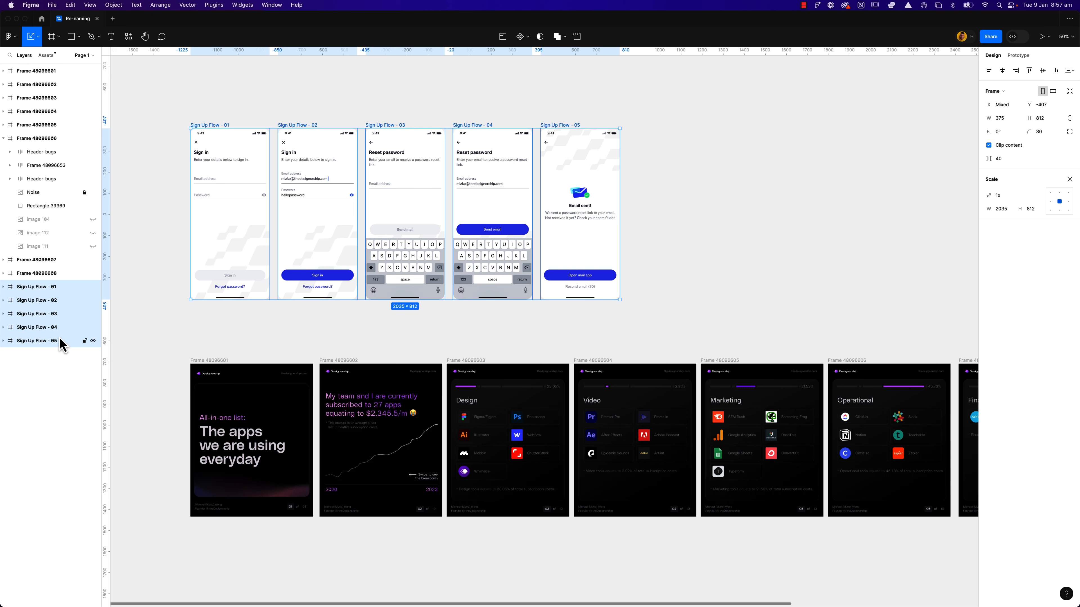
{"action": "mouse_move", "coordinate": [242, 257]}
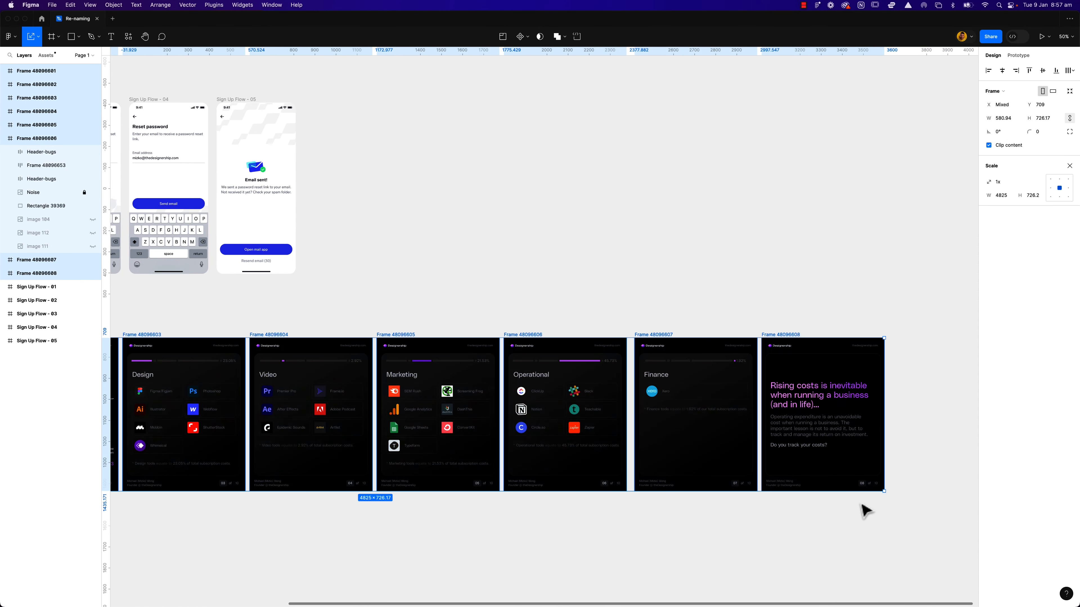
- Run Sorter's Sort Position on the carousel frames to match canvas order
{"action": "left_click", "coordinate": [214, 6]}
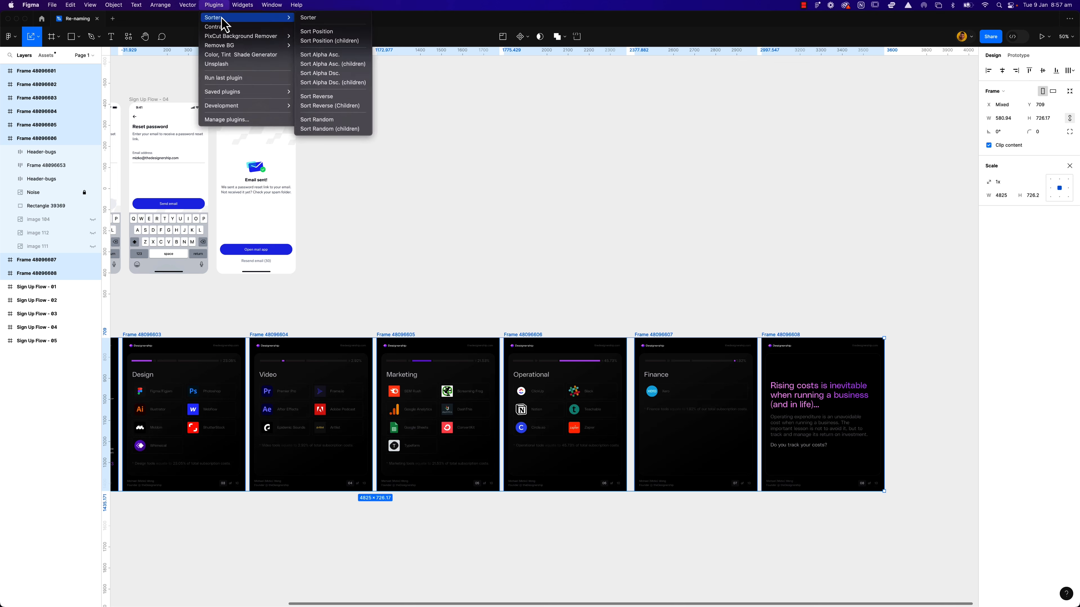
{"action": "left_click", "coordinate": [316, 31]}
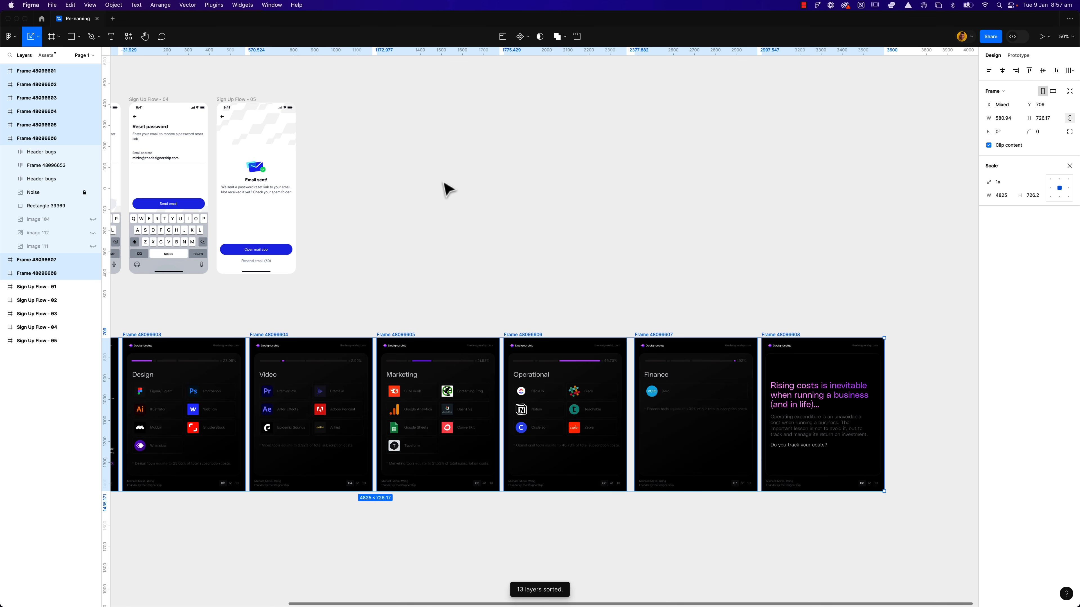
{"action": "mouse_move", "coordinate": [34, 81]}
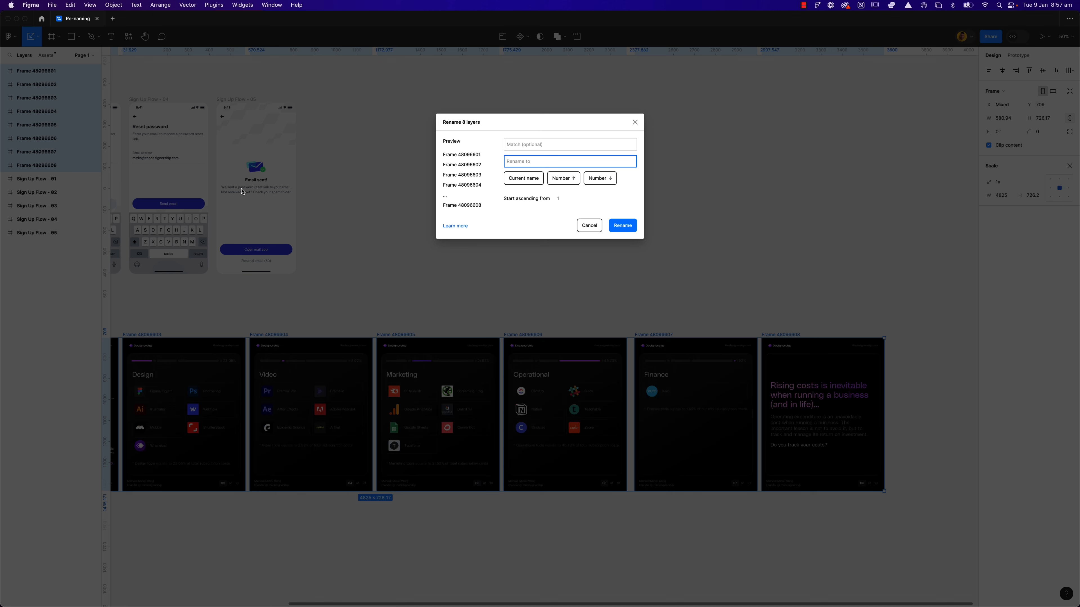
- Rename the eight frames 'Carousel Design - ' with ascending numbers 01 through 08
{"action": "type", "text": "Carousel"}
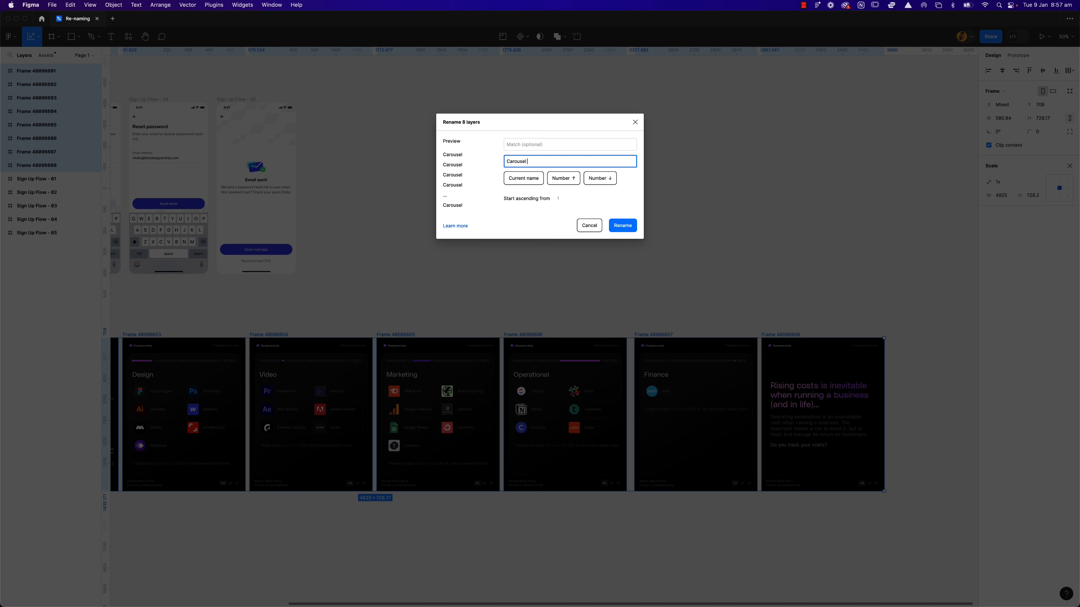
{"action": "type", "text": "Design -"}
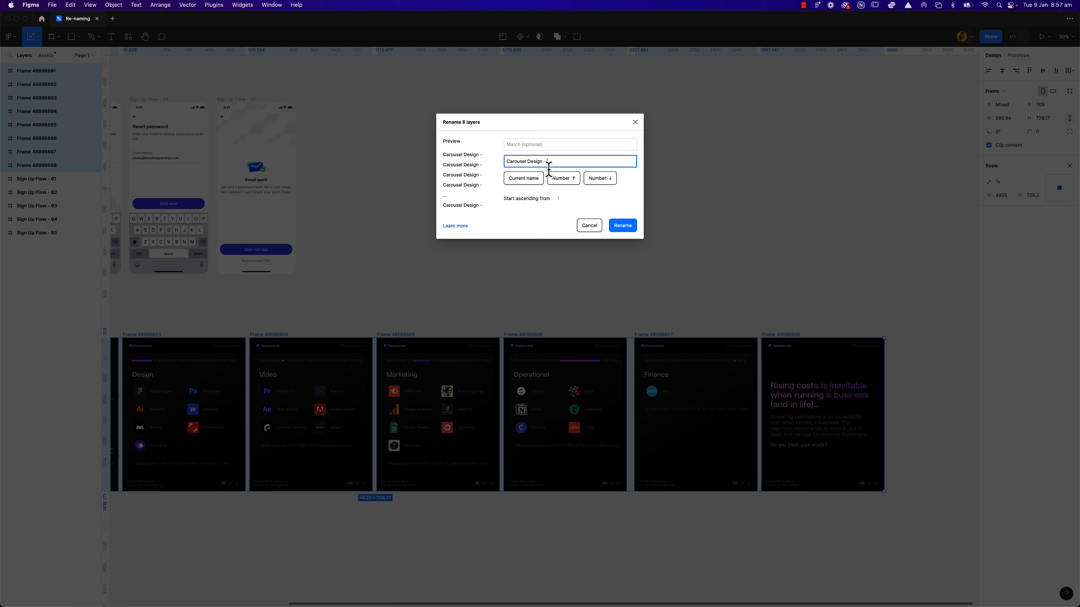
{"action": "left_click", "coordinate": [621, 225]}
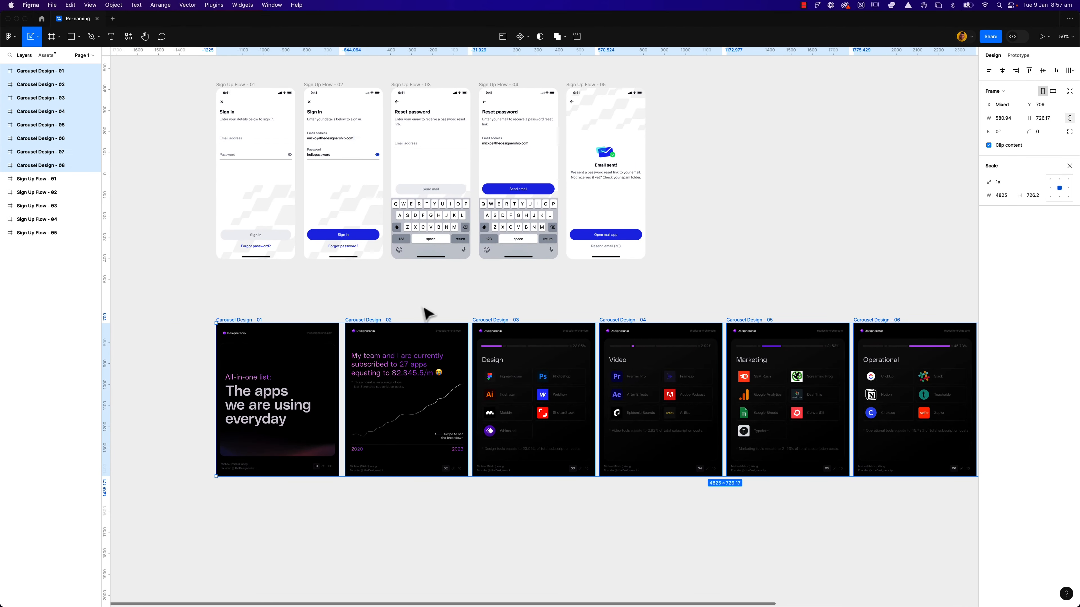
{"action": "mouse_move", "coordinate": [577, 311]}
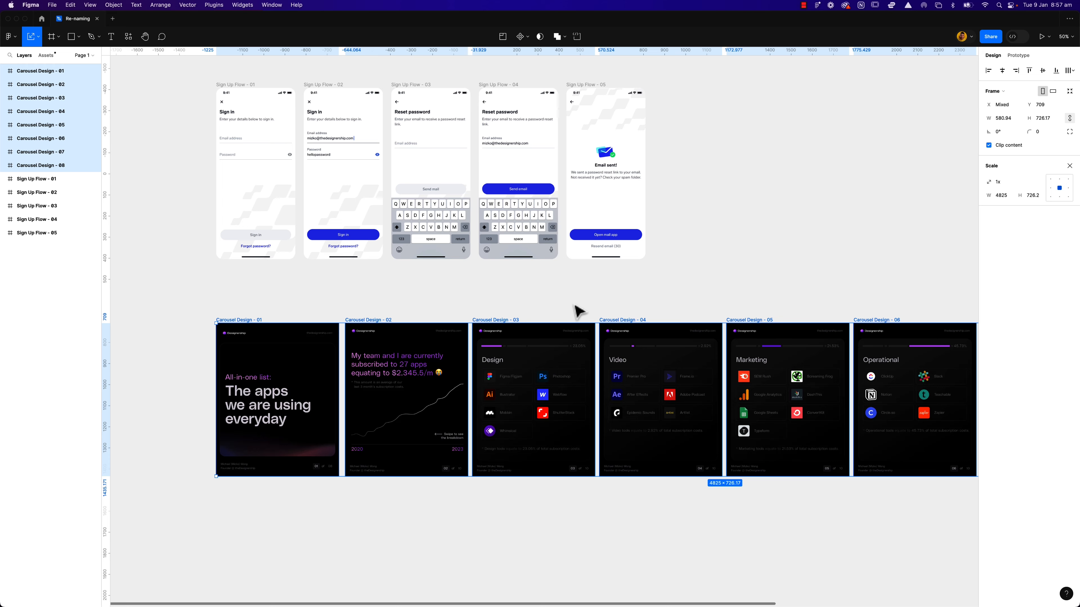